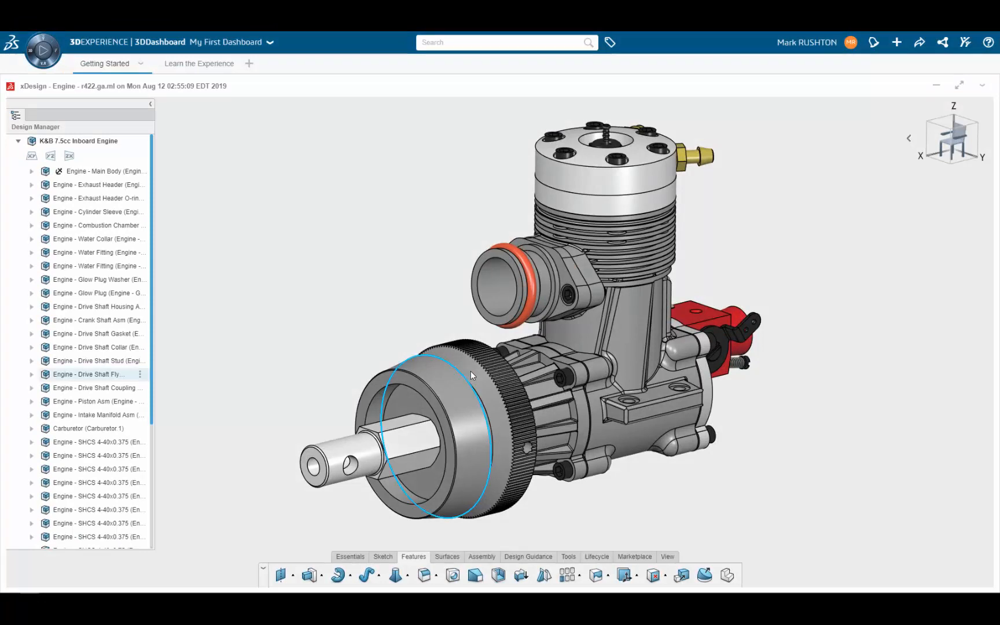
Edit the Drive Shaft Flywheel part in context, with the engine shown see-through.
left_click(470, 379)
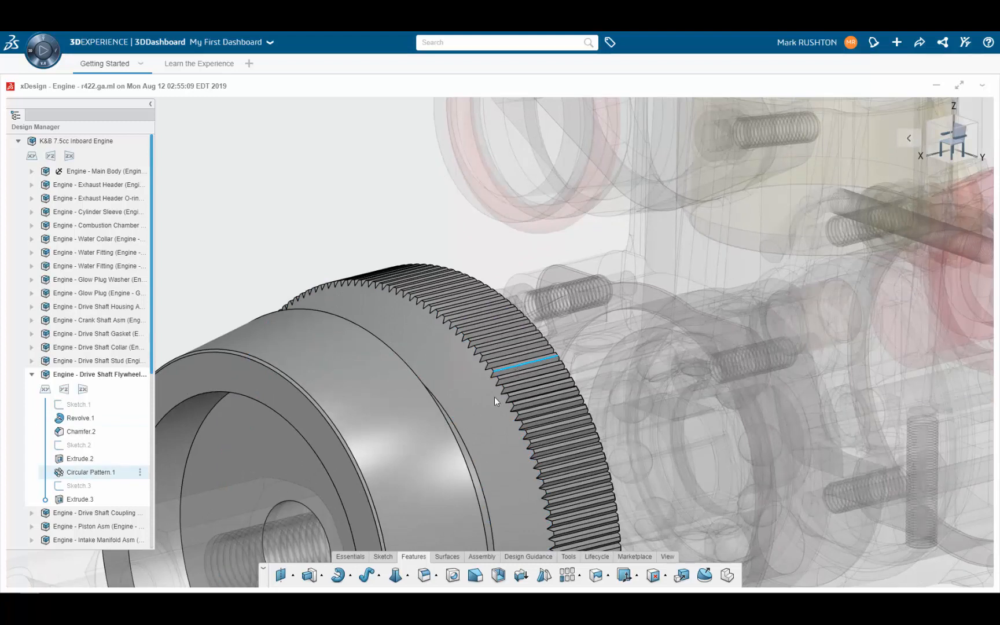
Fillet all 312 flywheel knurl edges at 0.1 mm radius using suggestions.
left_click(424, 575)
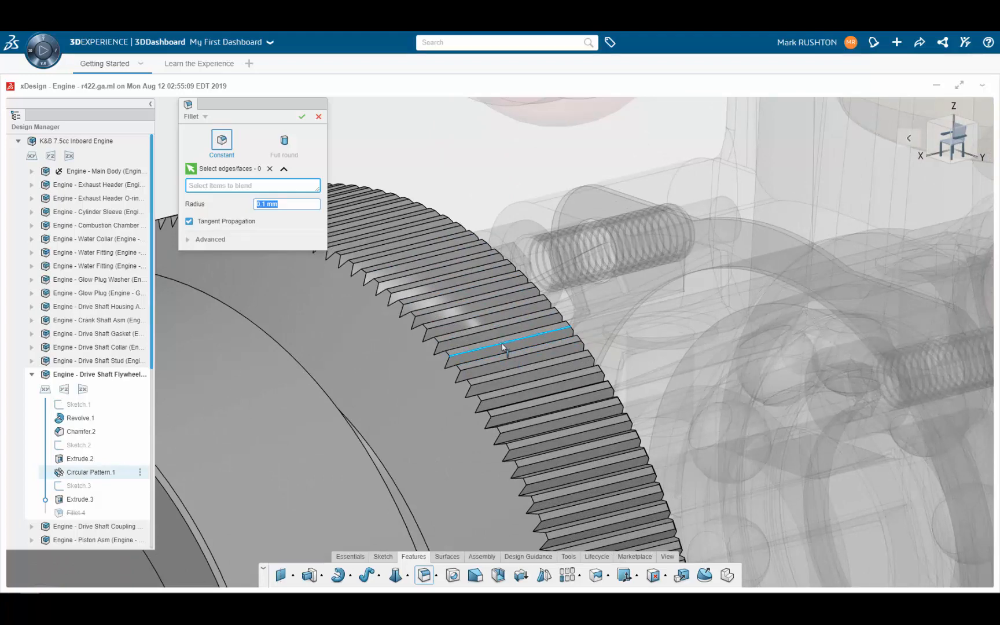
left_click(506, 352)
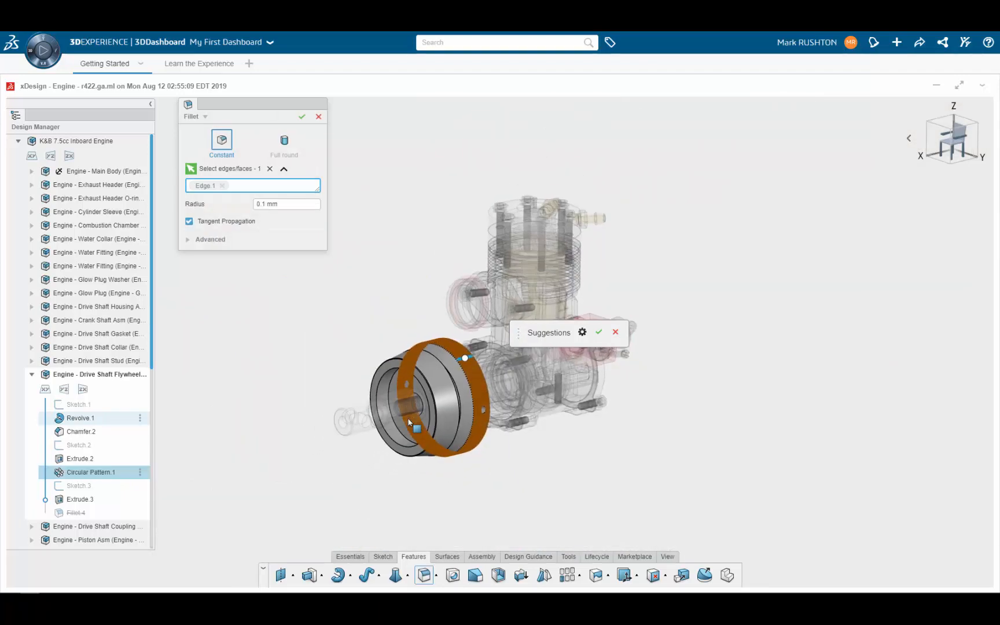
mouse_move(480, 378)
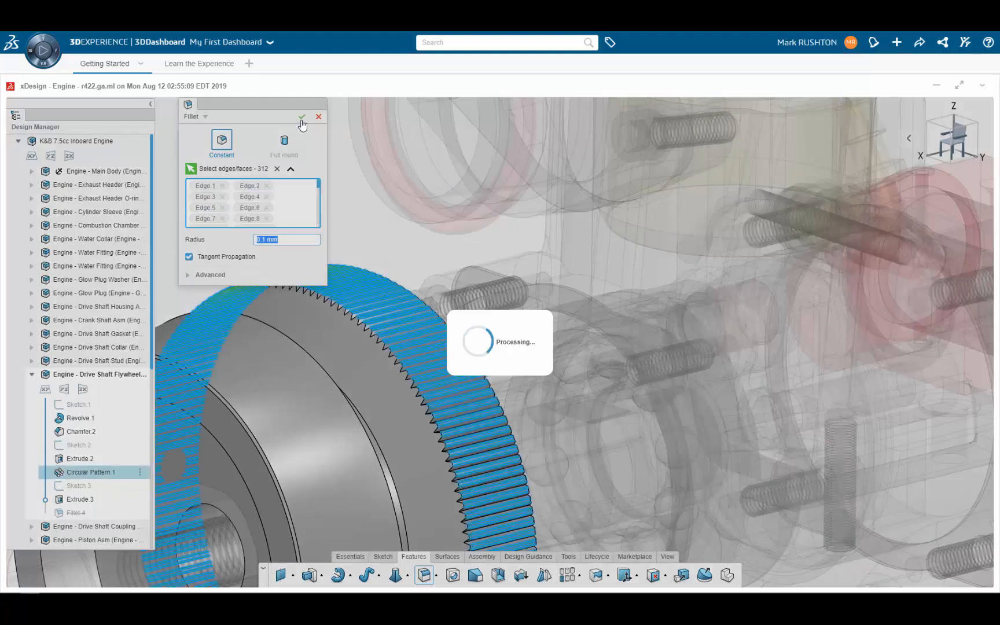
left_click(302, 117)
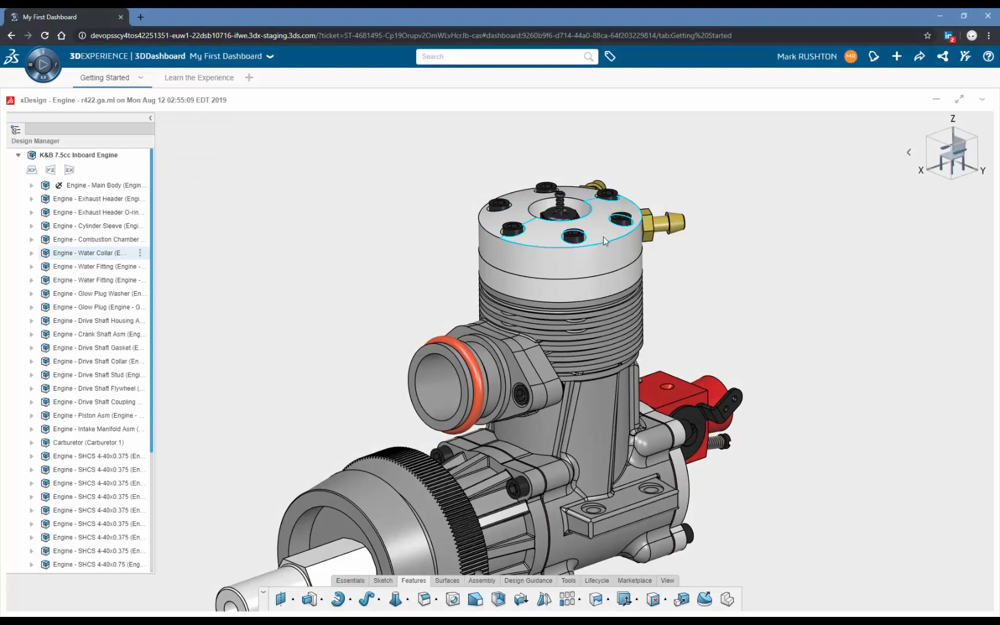
Chamfer all water collar bolt hole edges at 0.2 mm and 45 degrees.
left_click(622, 206)
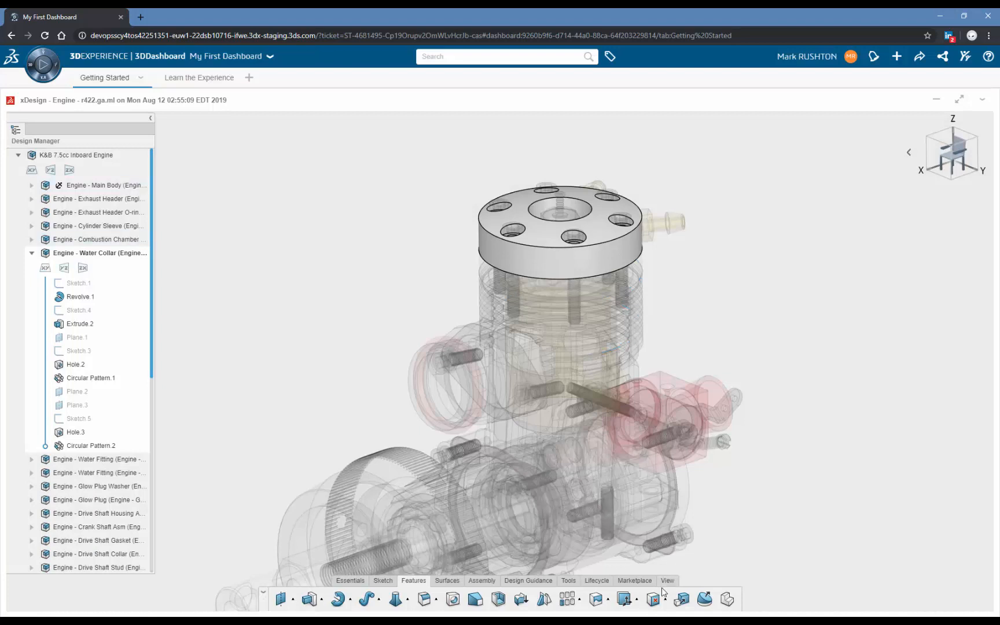
left_click(667, 580)
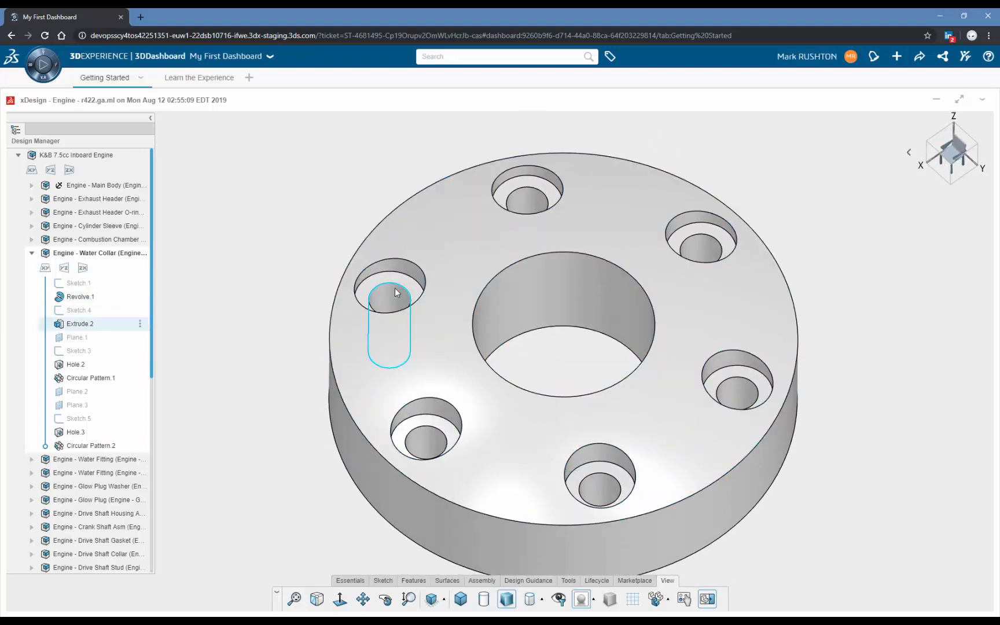
left_click(388, 295)
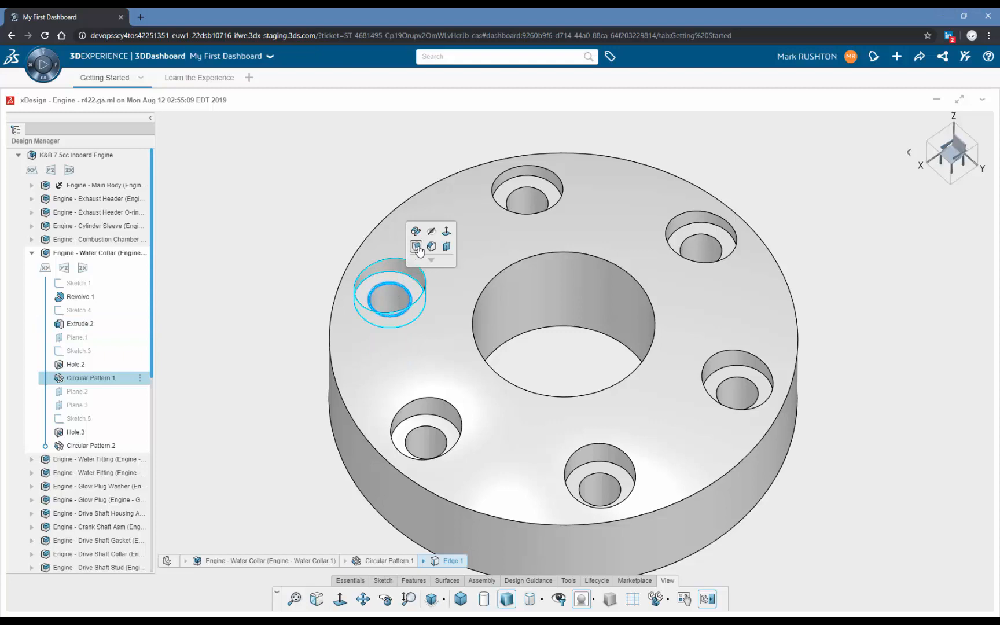
left_click(416, 246)
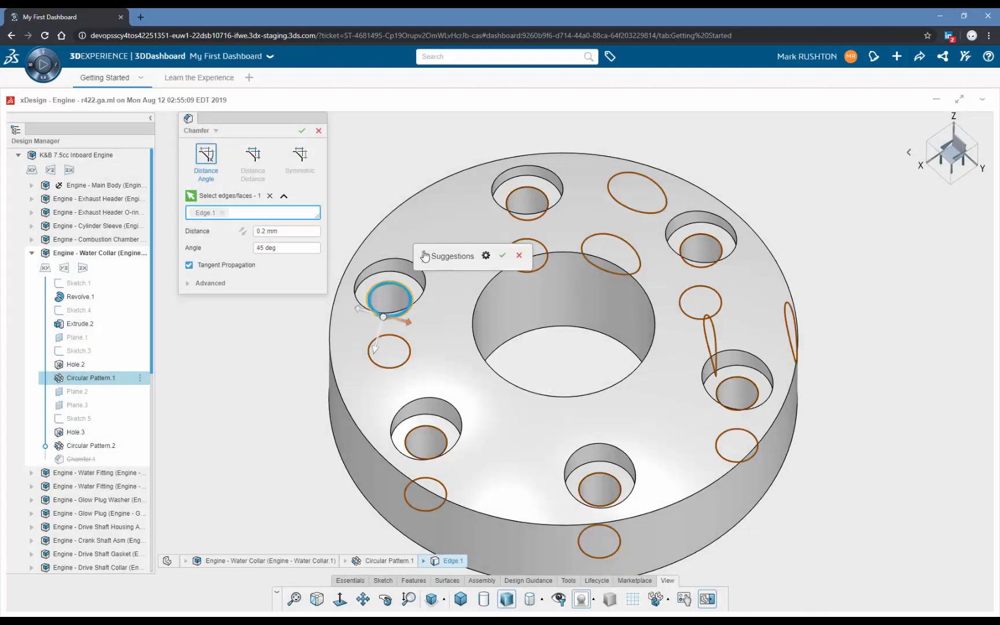
left_click(302, 130)
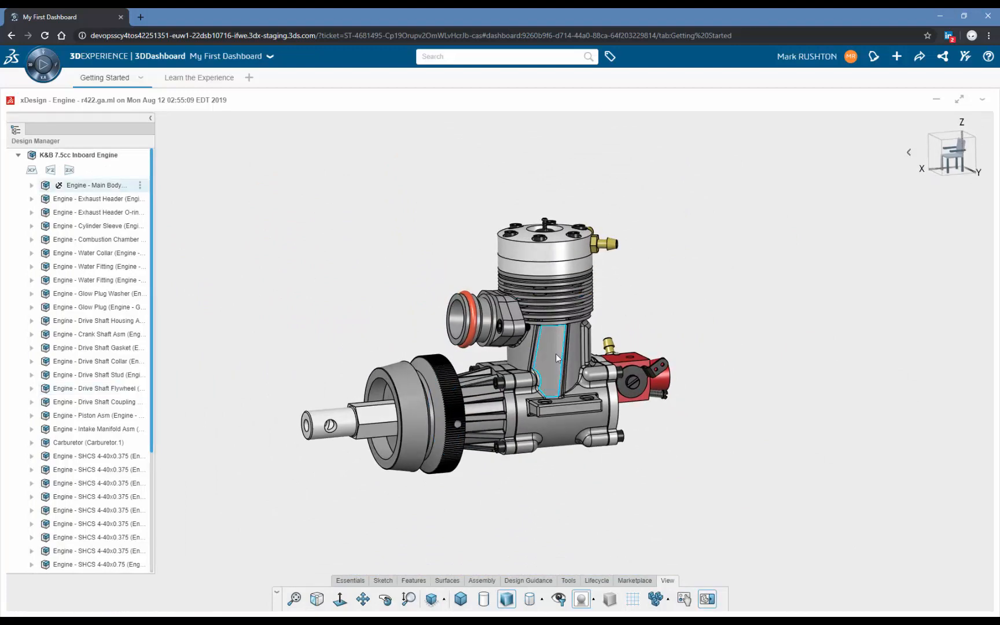
Fillet the 14 cooling rib edges on Engine - Main Body using suggestions.
double_click(92, 186)
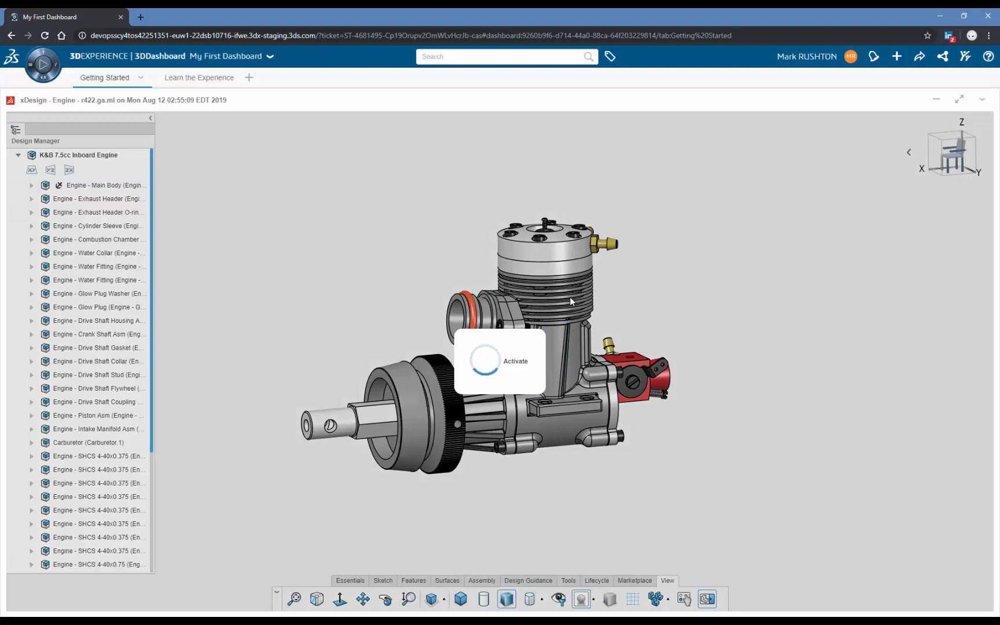
left_click(31, 185)
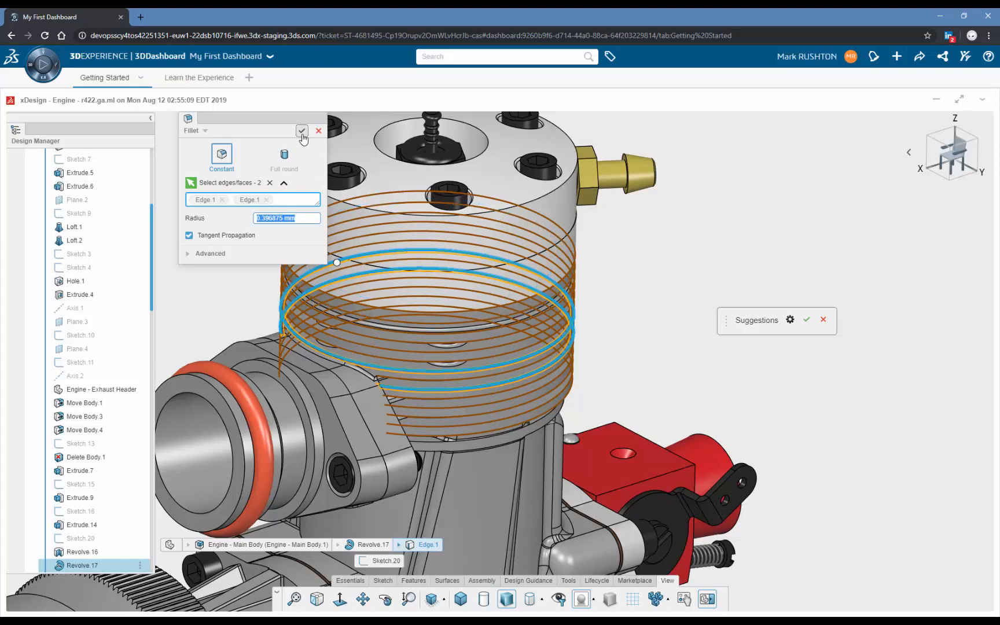
left_click(301, 131)
type("0.1")
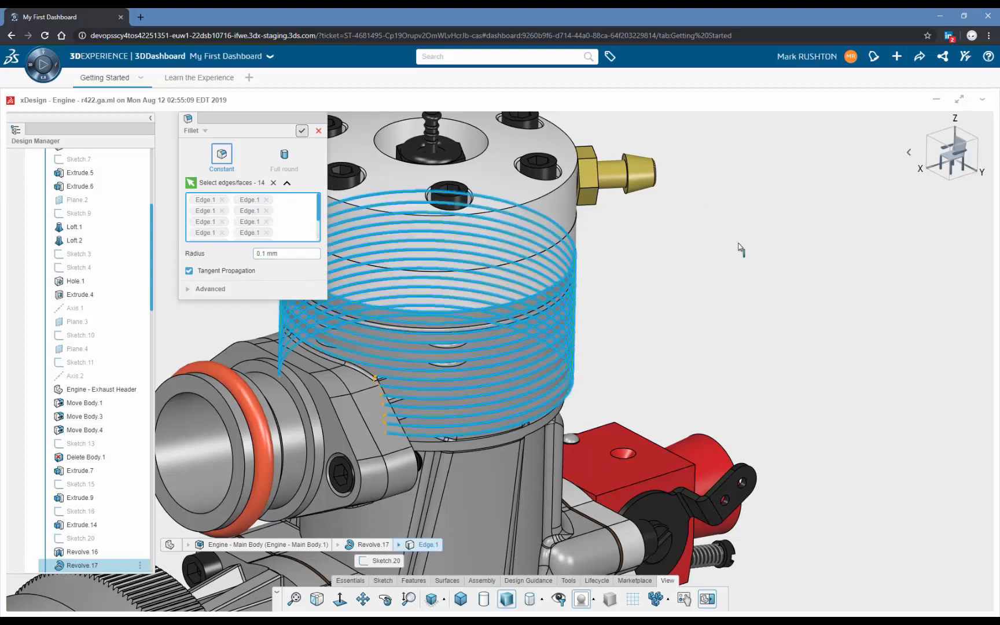
left_click(302, 130)
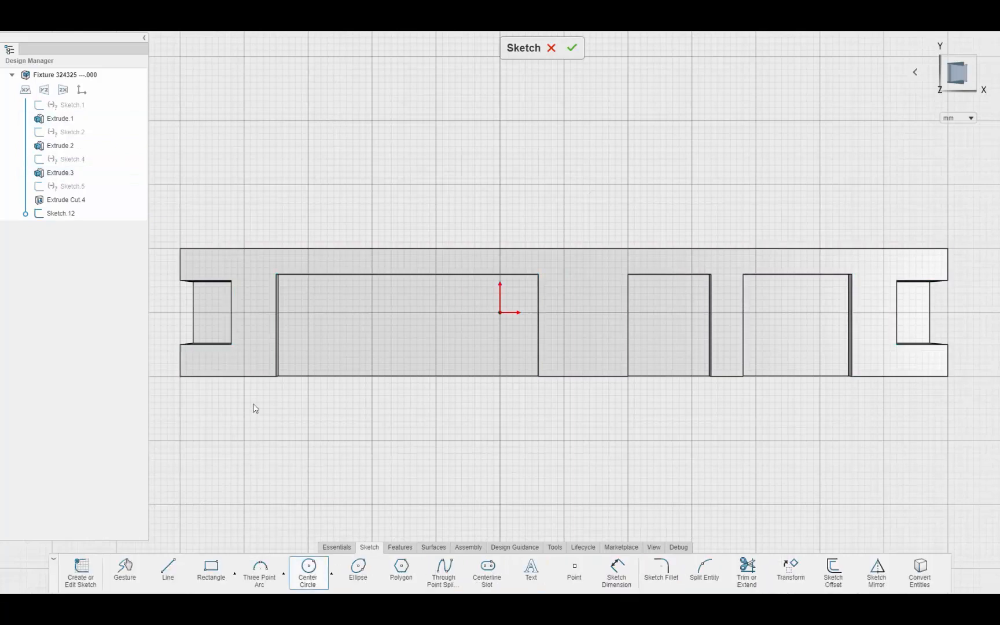
mouse_move(192, 260)
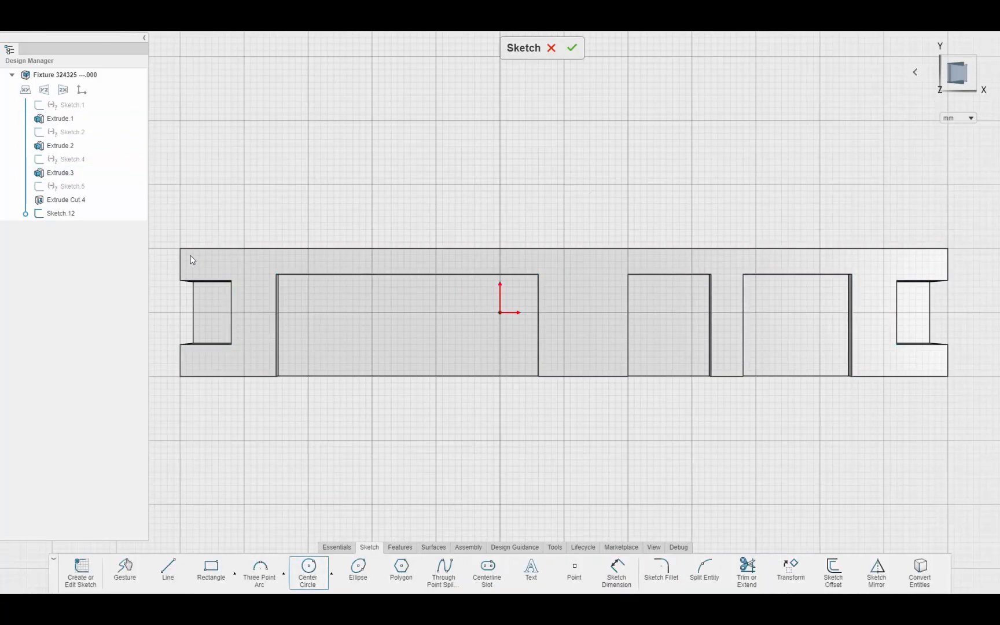
Draw a corner circle in Sketch 12 and accept the suggested matching circles.
left_click(55, 145)
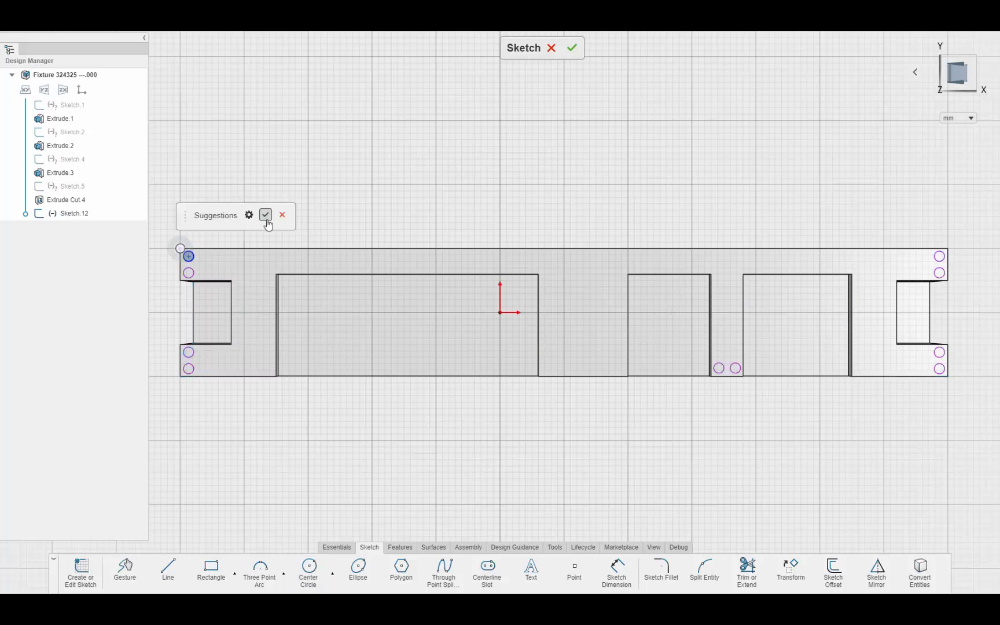
left_click(265, 215)
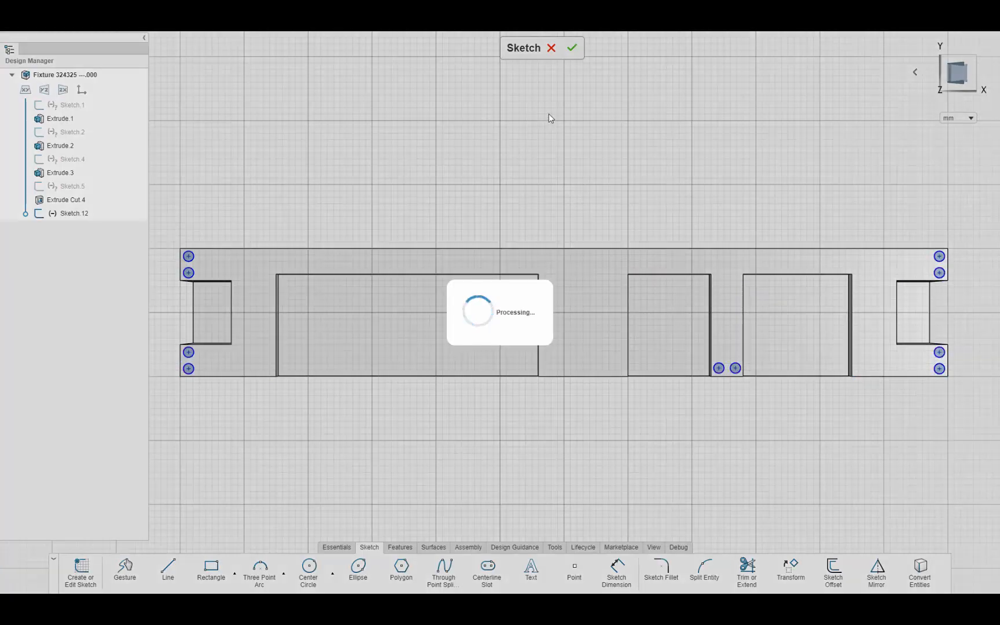
left_click(572, 48)
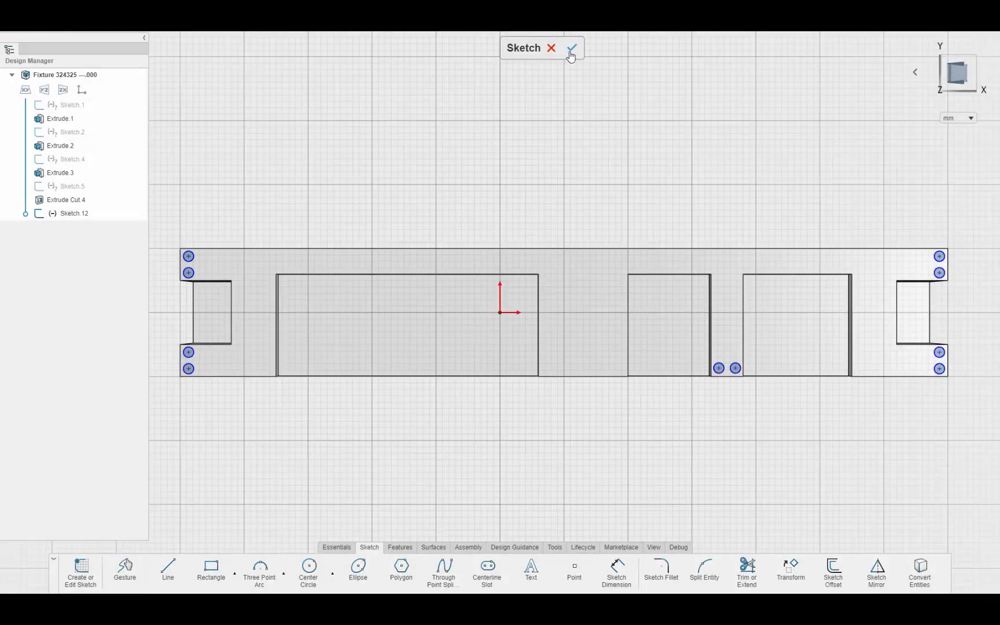
Cut the hole circles through the bracket with a 30 mm extrude cut.
left_click(574, 48)
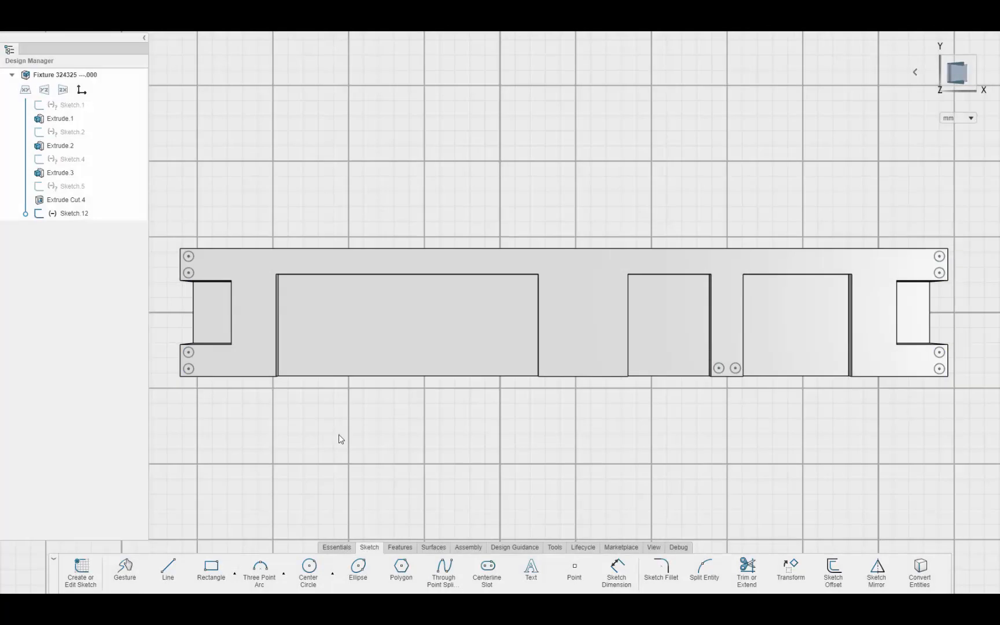
left_click(156, 570)
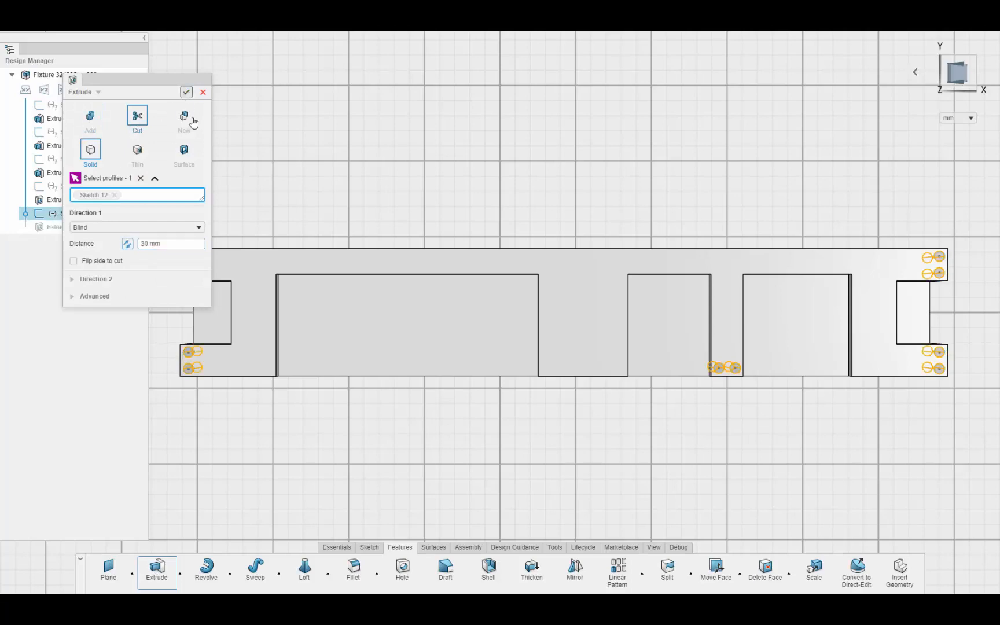
left_click(186, 92)
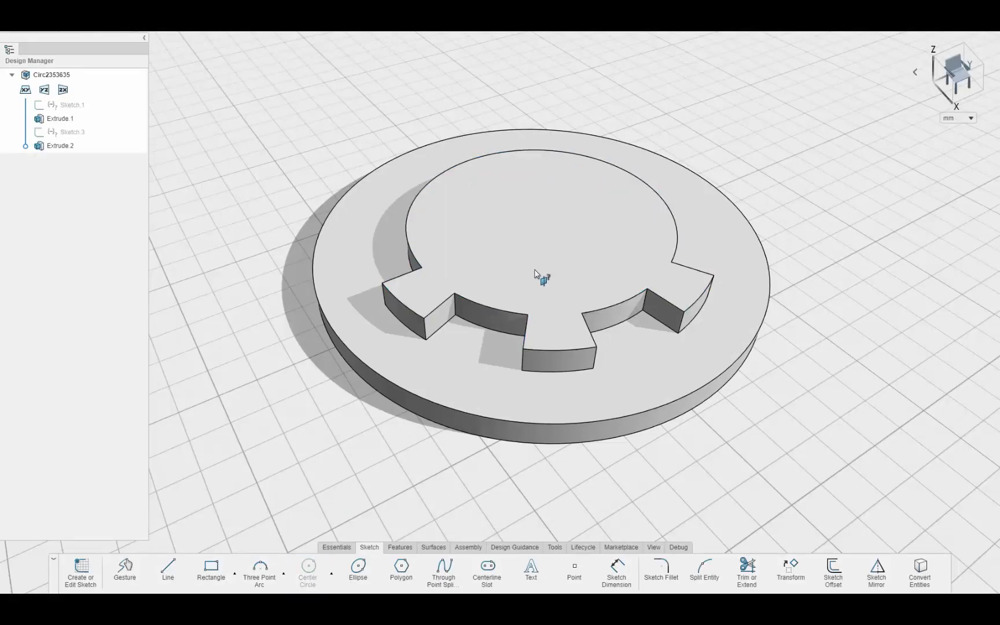
Create Sketch.7 on the circular part's raised top face with Center Circle.
left_click(307, 570)
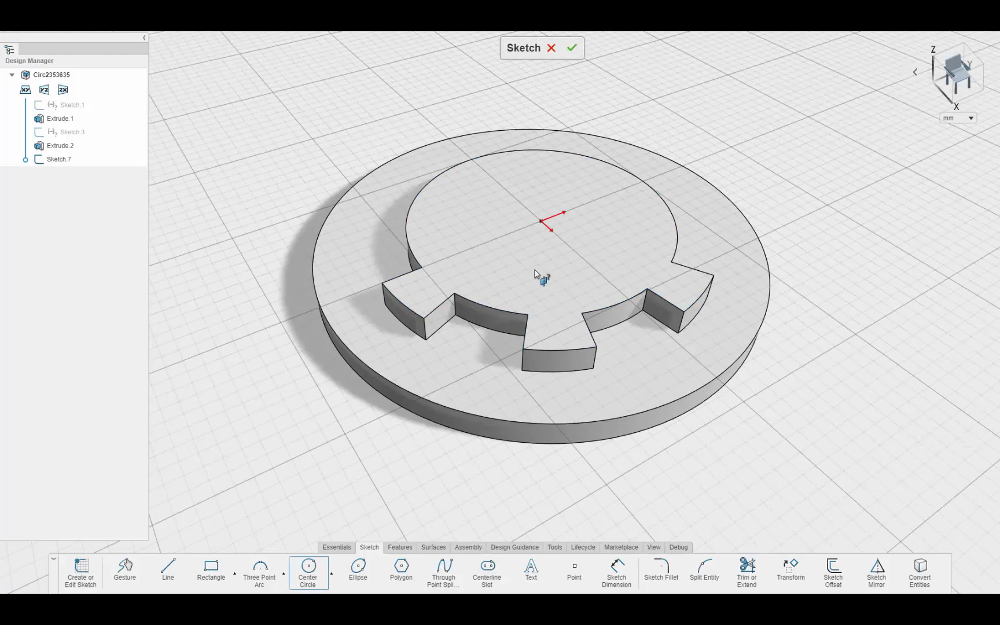